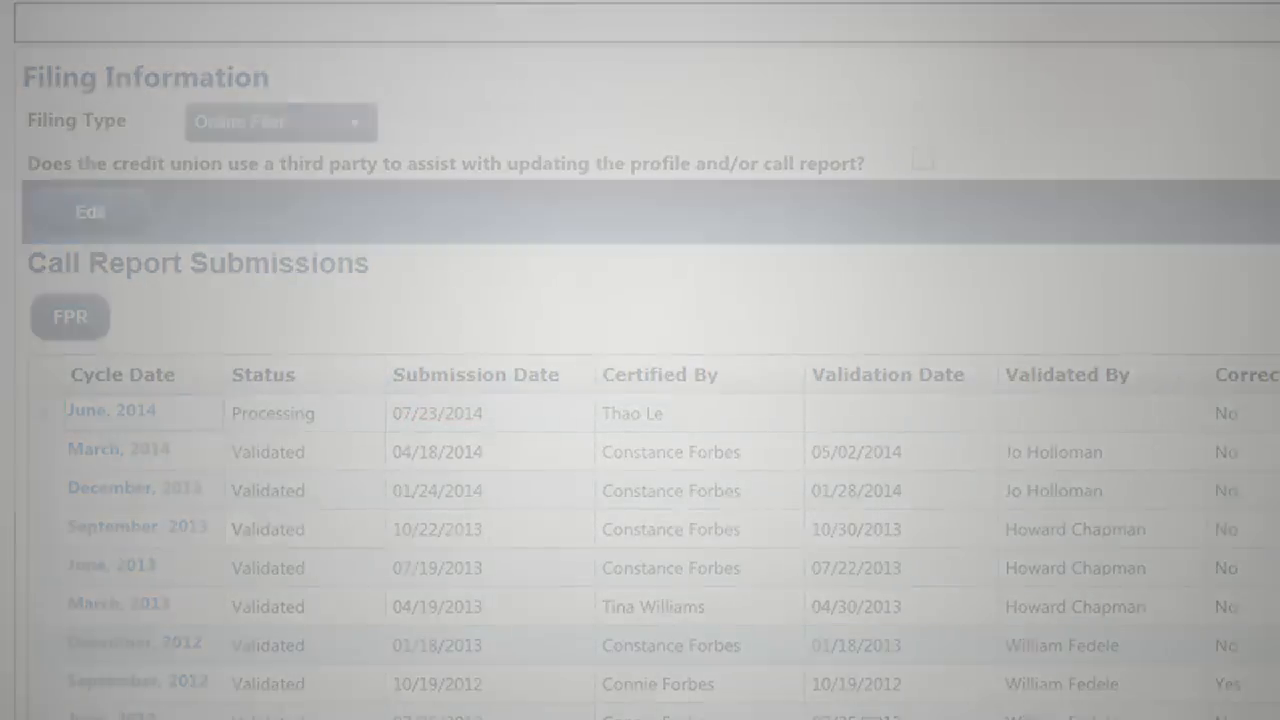
# Step: Watch the June 2014 call report row change from Processing to Submitted, dated 07/23/2014
pyautogui.click(110, 410)
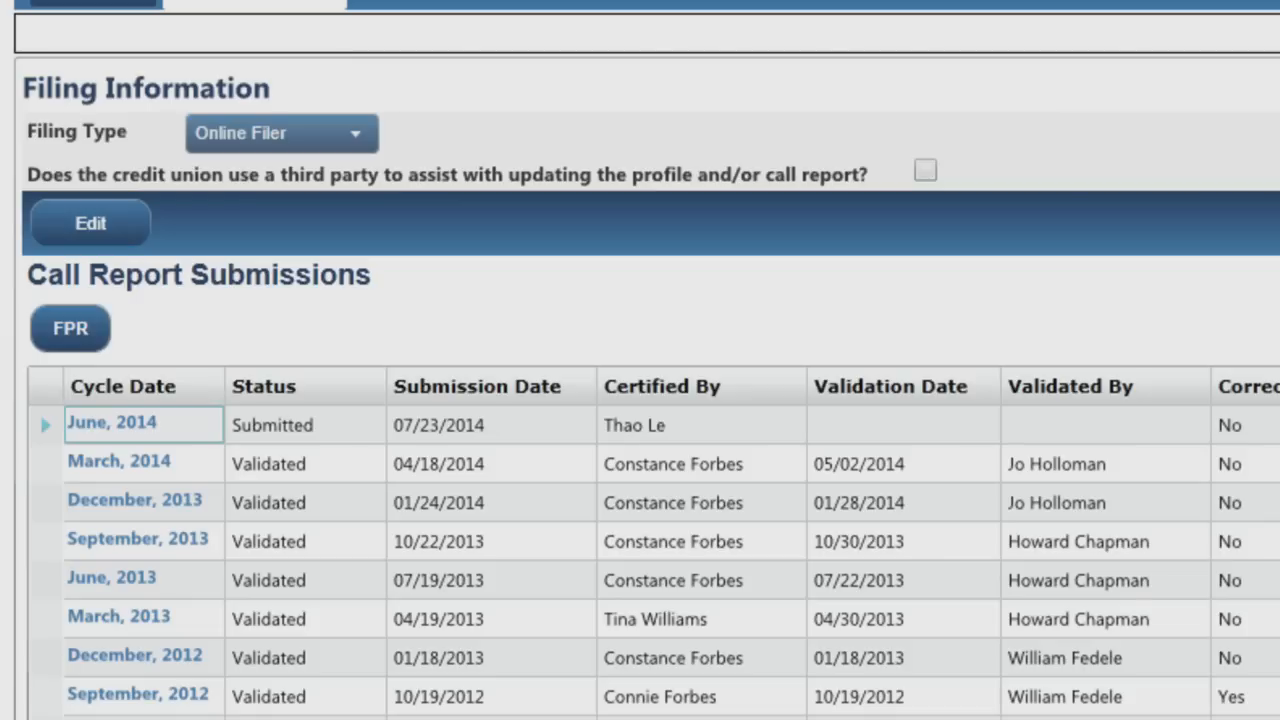
# Step: Bring up the Validation Results window showing Warnings(23) with OK comments
pyautogui.click(70, 328)
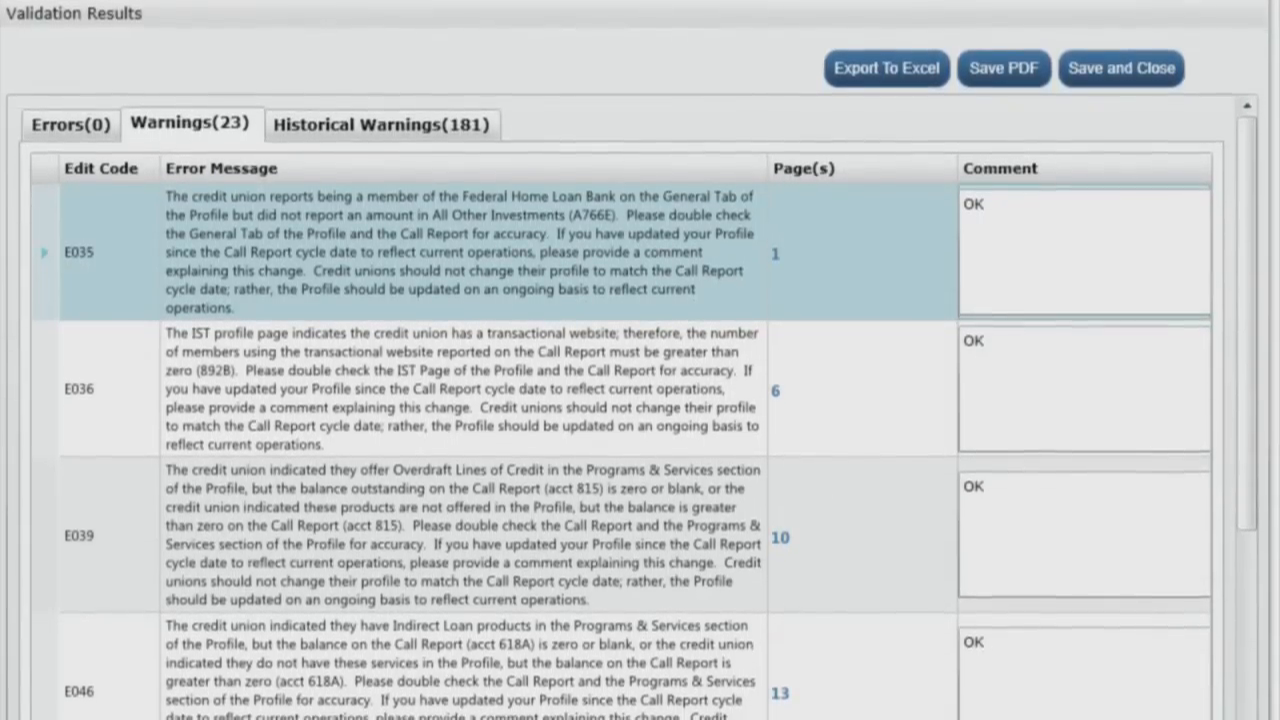
# Step: Review the 23 warnings, then attempt to save; saving fails because another user changed the report
pyautogui.scroll(3)
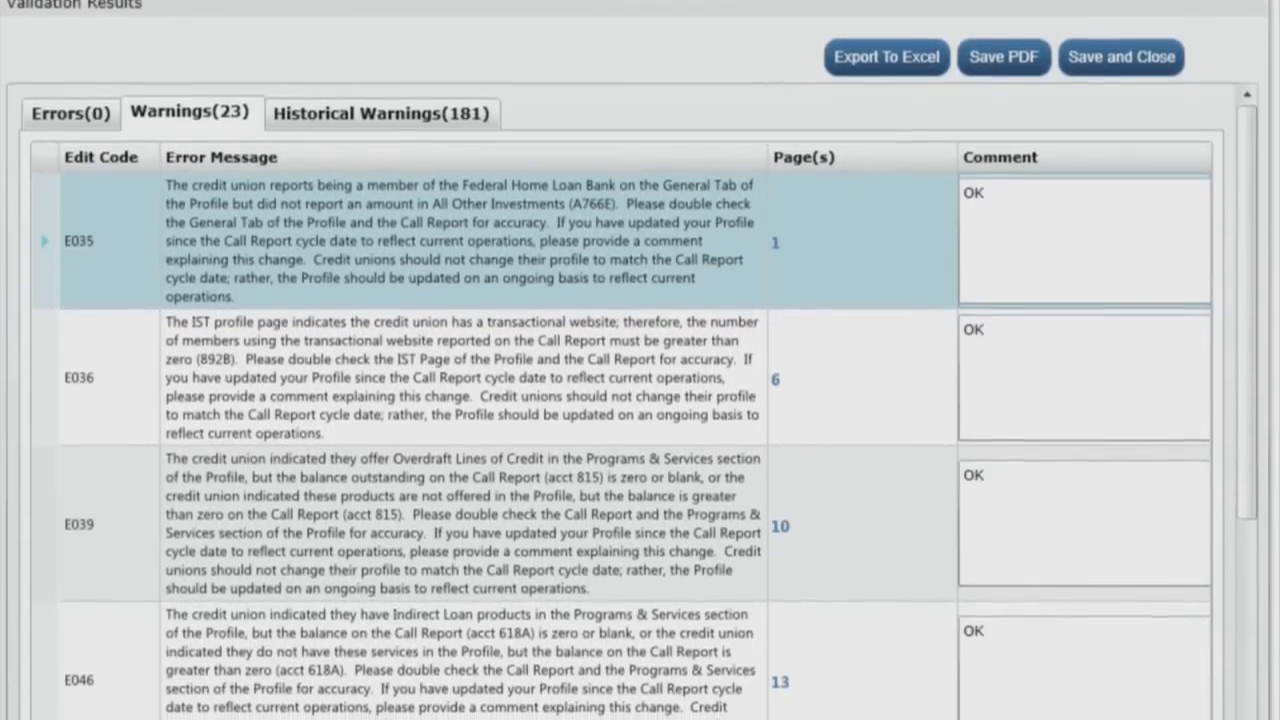
pyautogui.scroll(3)
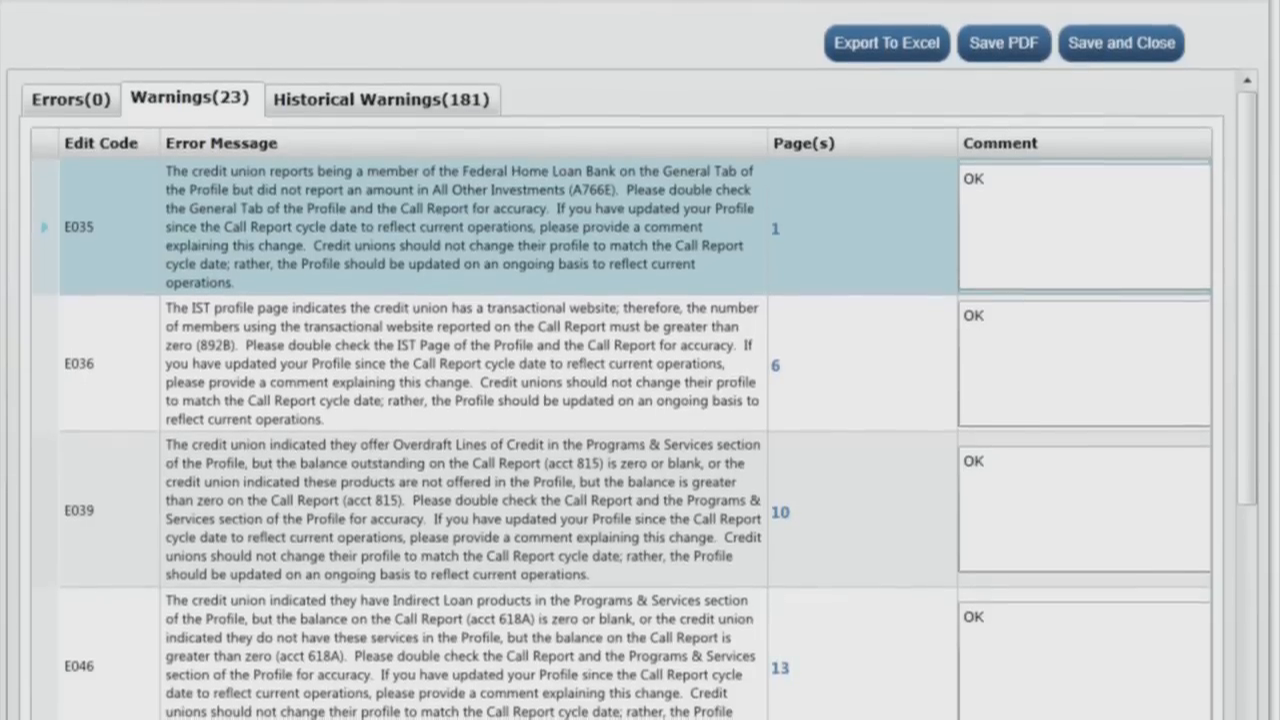
pyautogui.scroll(3)
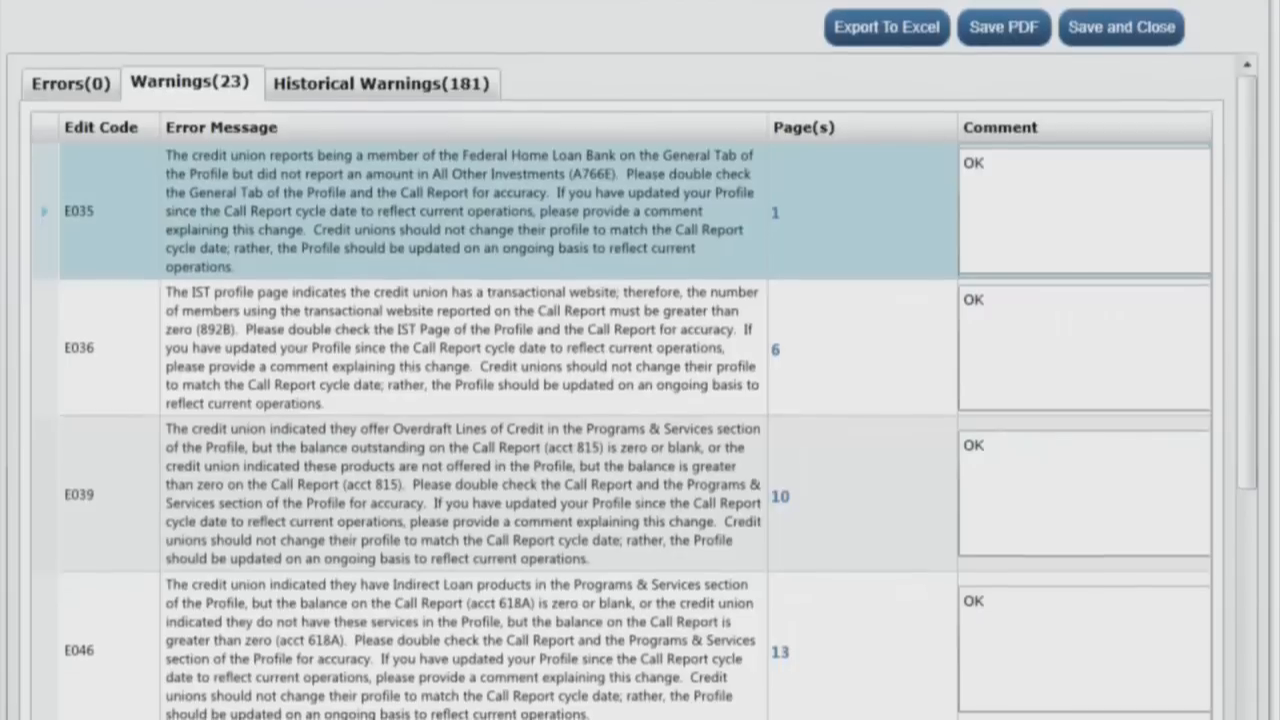
pyautogui.scroll(3)
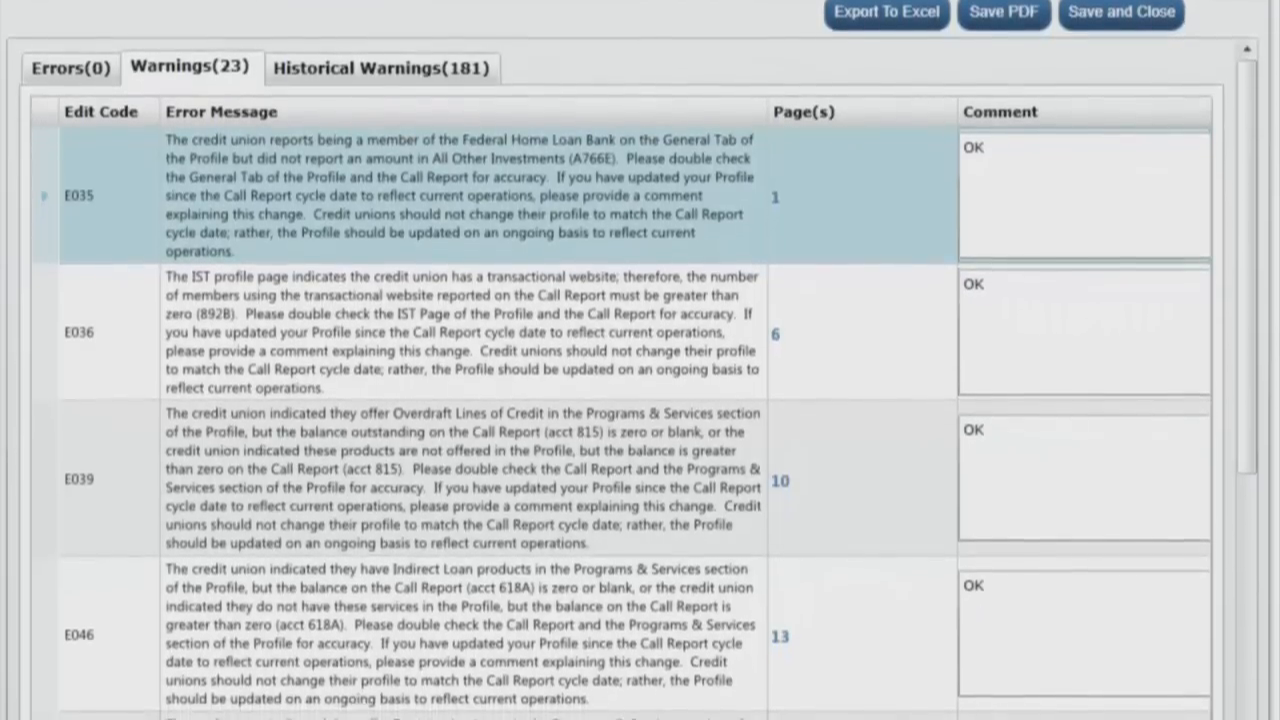
pyautogui.scroll(-3)
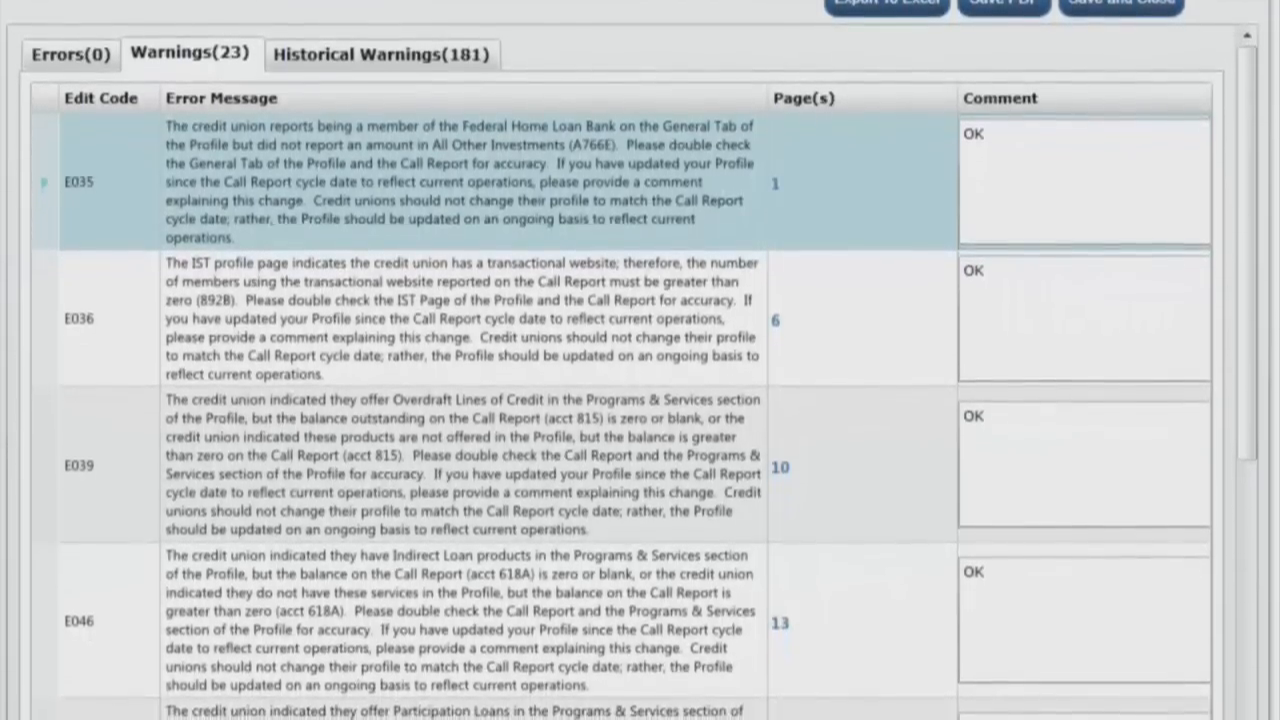
pyautogui.scroll(3)
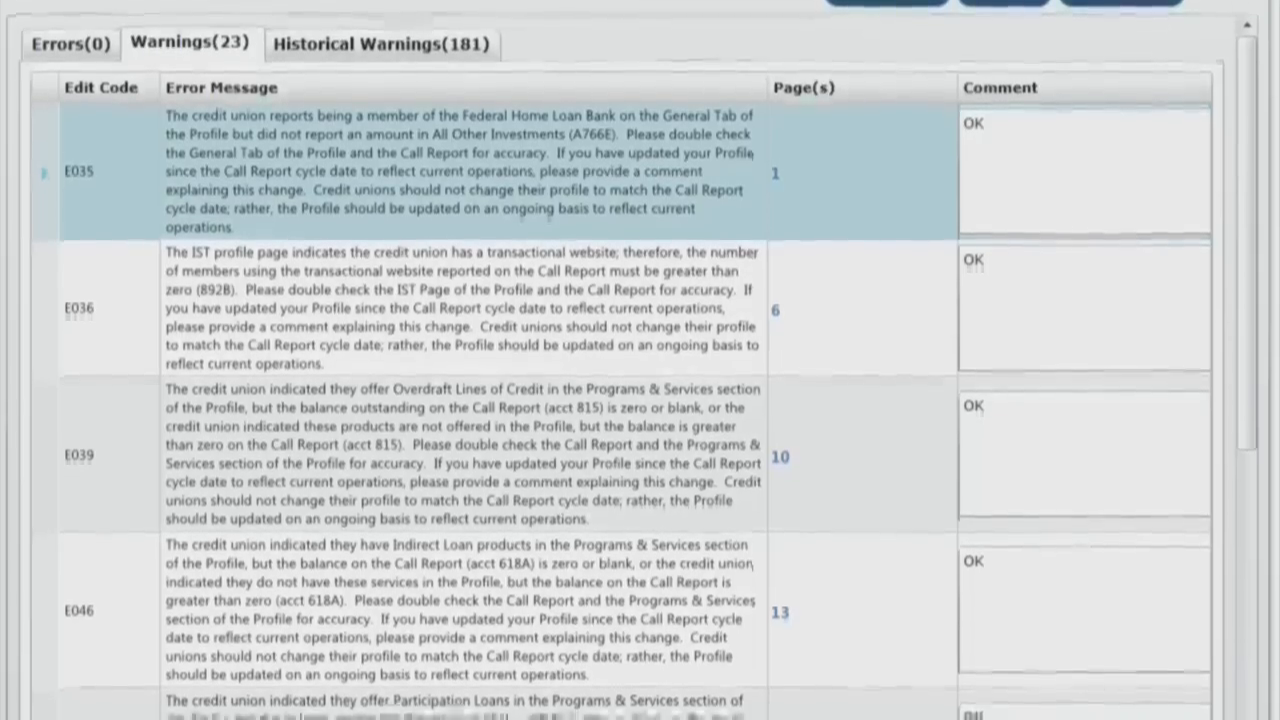
pyautogui.scroll(3)
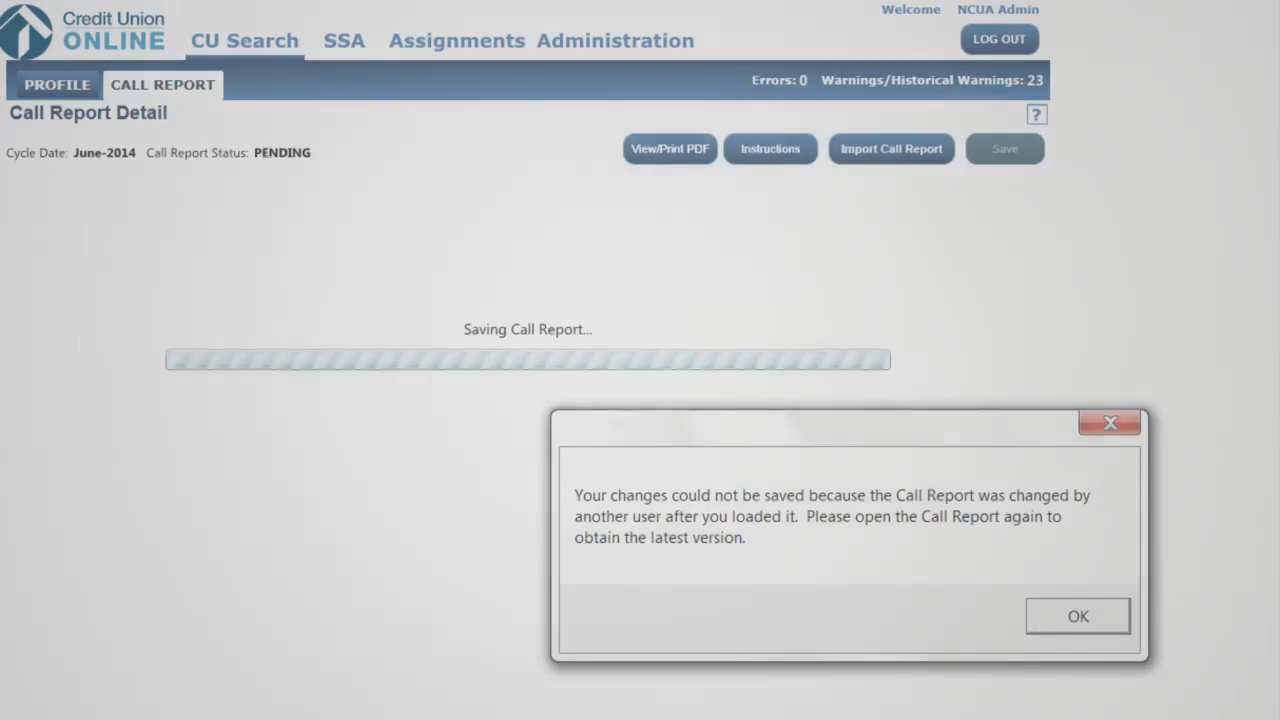
# Step: Acknowledge the save-conflict error and attempt Submit, blocked since the profile isn't certified
pyautogui.click(1076, 616)
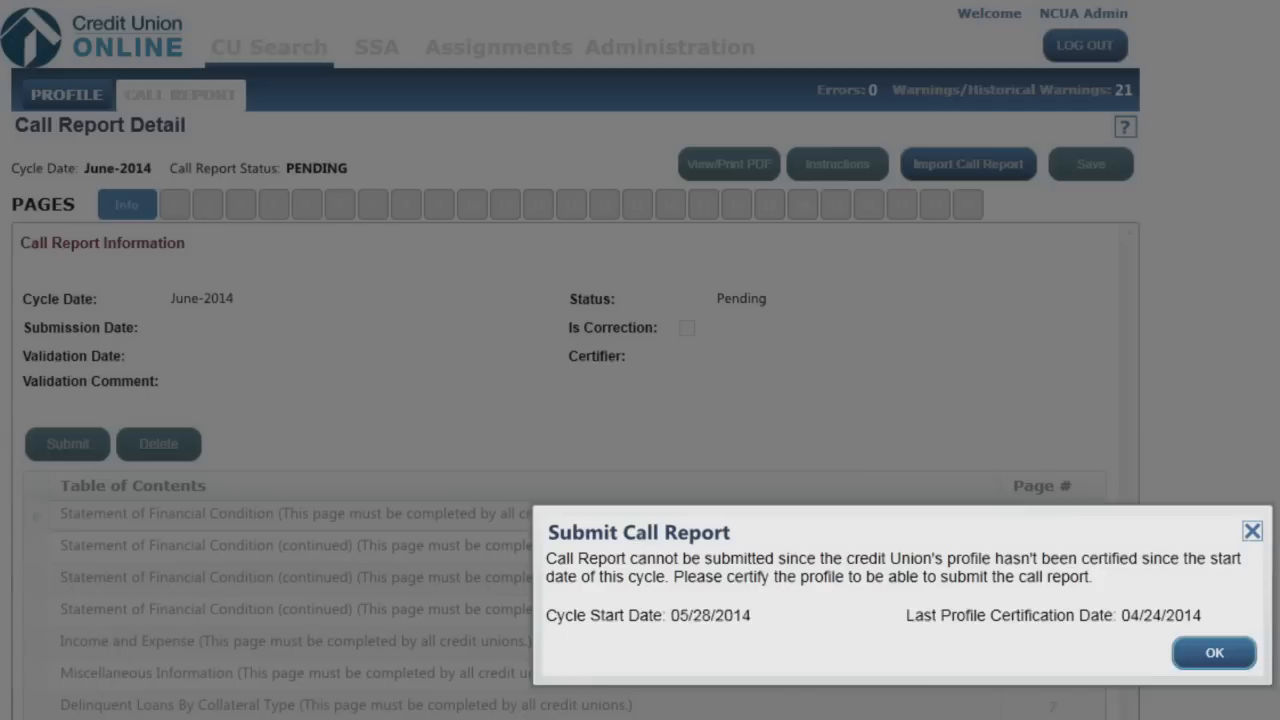
# Step: Acknowledge the certification notice and resubmit, failing with 10 client vs 8 server warnings
pyautogui.click(1212, 652)
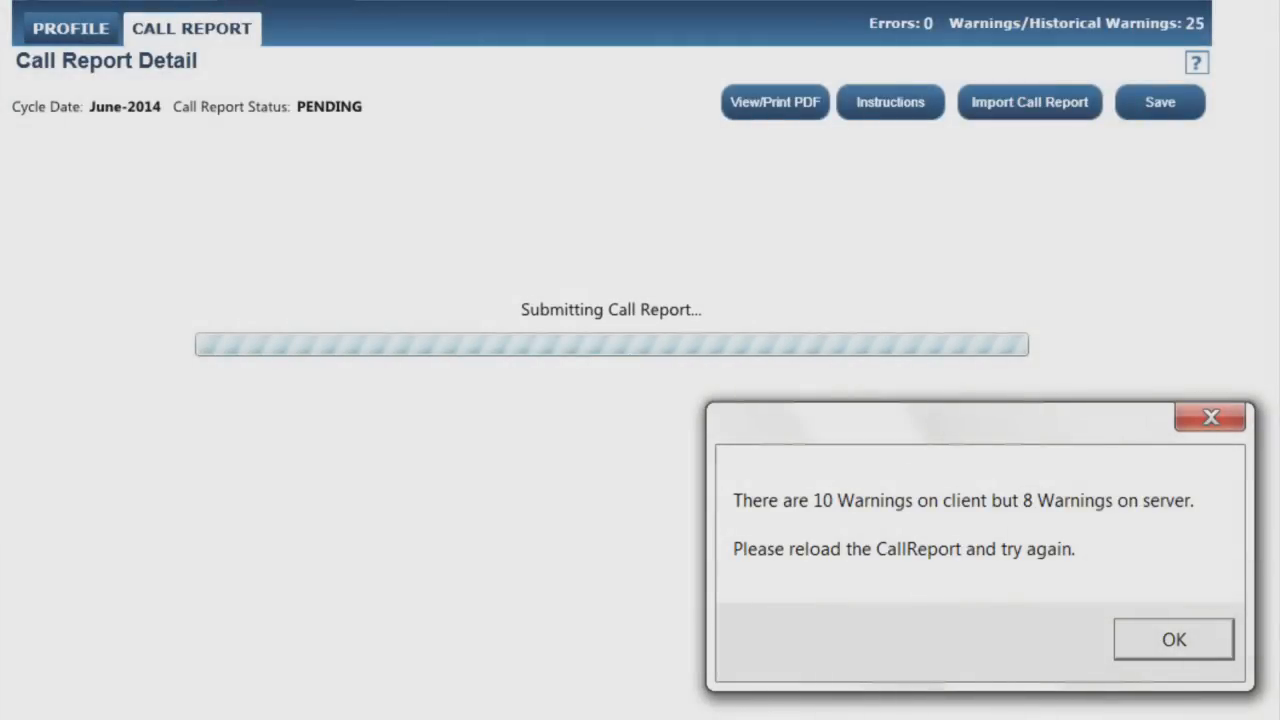